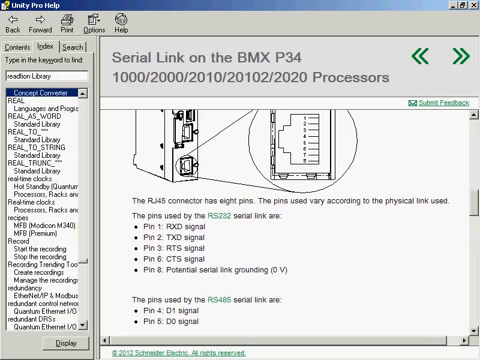
# Look up 'read' in the help index and view the READ_VAR FBD representation
pyautogui.write('read')
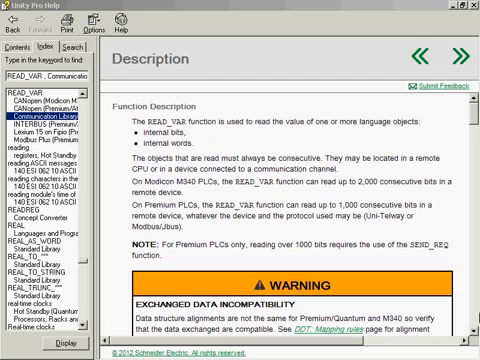
pyautogui.scroll(-3)
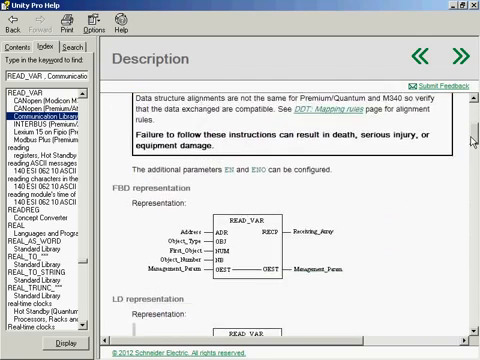
pyautogui.scroll(-3)
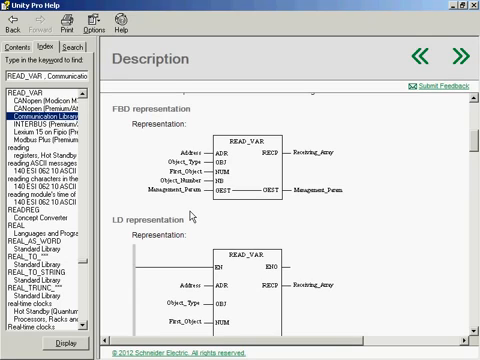
pyautogui.moveTo(190, 212)
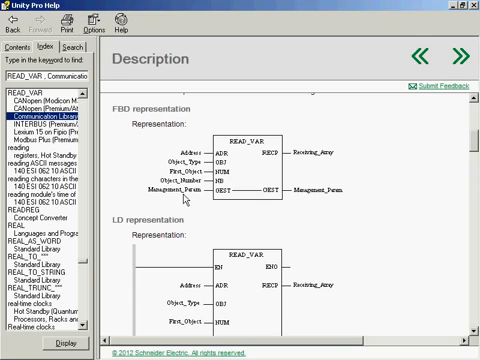
pyautogui.moveTo(184, 204)
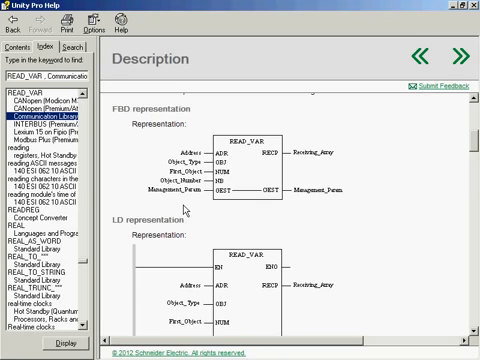
pyautogui.moveTo(244, 180)
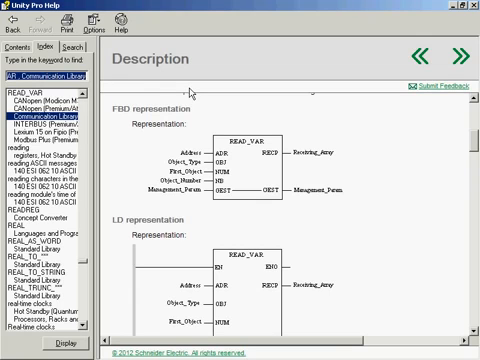
# Look up 'Write' in the help index and view the WRITE_VAR FBD representation
pyautogui.write('Write')
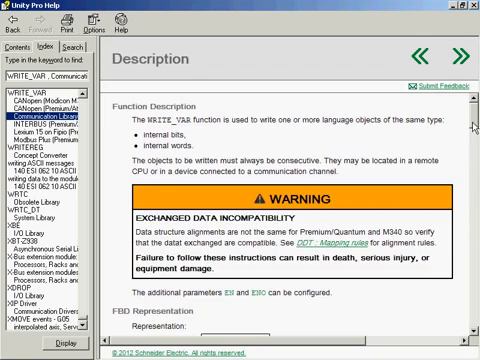
pyautogui.scroll(-3)
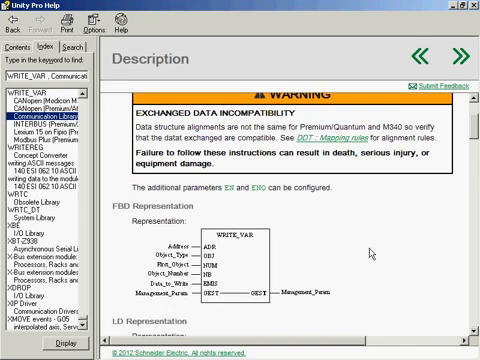
pyautogui.scroll(-3)
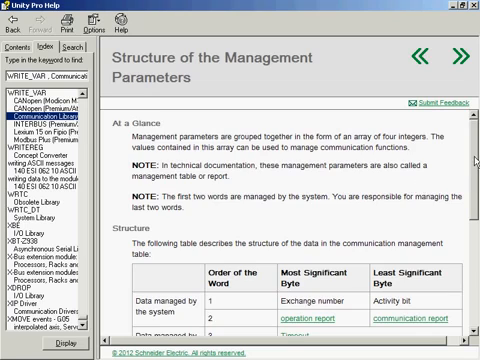
# Scroll the Management Parameters page to its word table and activity bit note
pyautogui.scroll(-3)
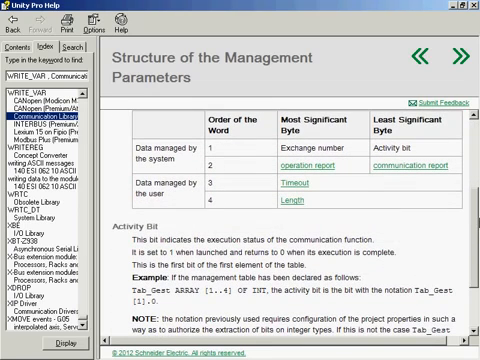
pyautogui.moveTo(228, 160)
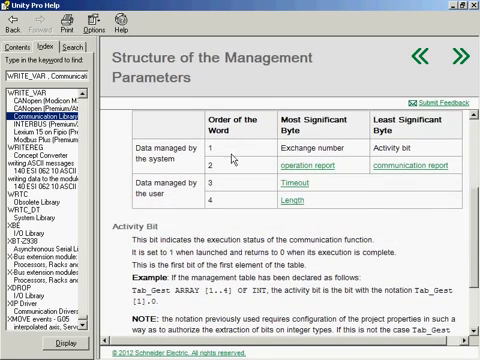
pyautogui.moveTo(430, 136)
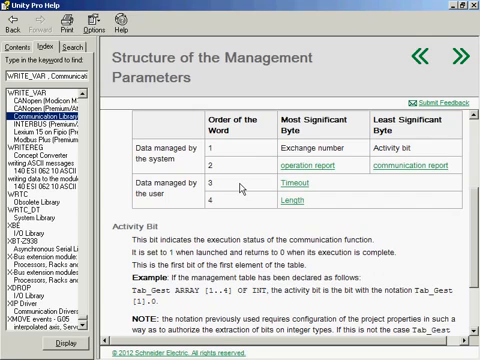
pyautogui.moveTo(238, 194)
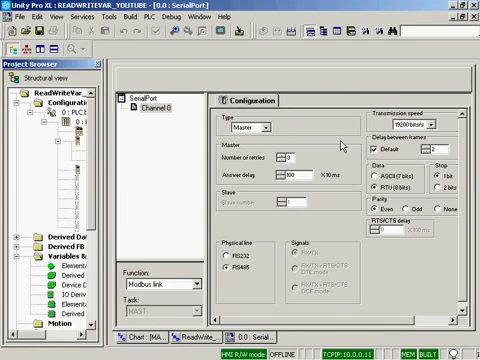
pyautogui.moveTo(340, 144)
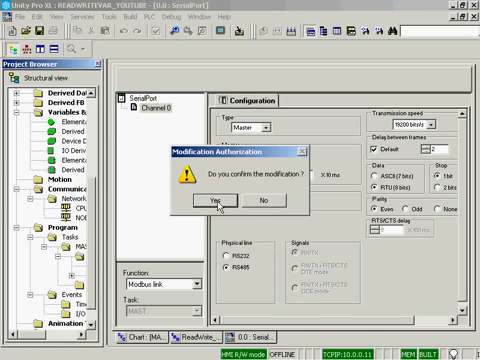
# Confirm the modification and create the FBD section named Read_Write_Section
pyautogui.click(224, 204)
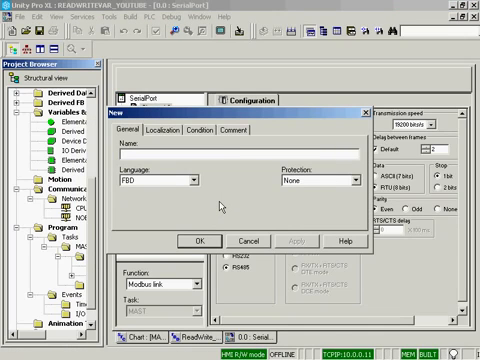
pyautogui.write('Rea')
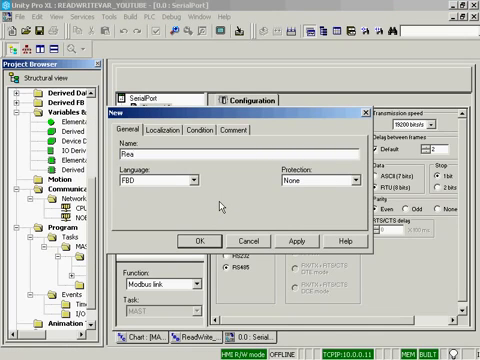
pyautogui.write('Read_Write_S')
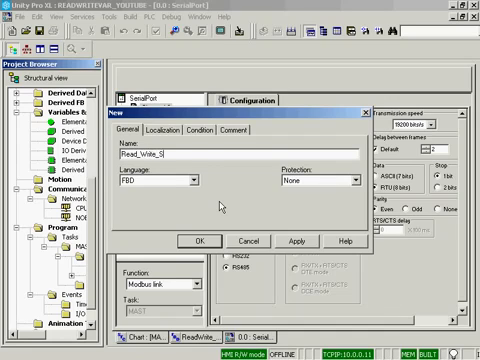
pyautogui.write('ection')
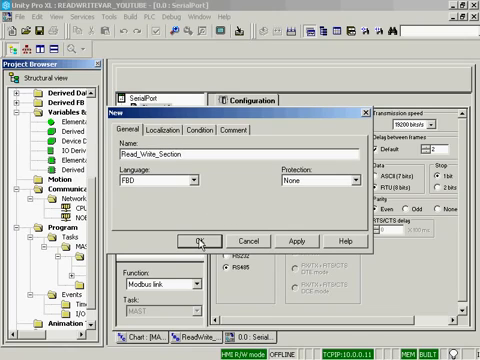
pyautogui.click(202, 240)
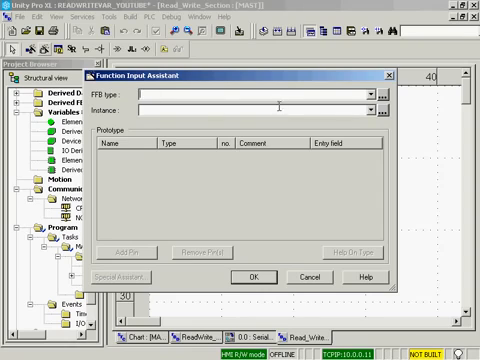
# Insert a READ_VAR block and give its ADDR pin the address ADDM('0.0.3')
pyautogui.write('Read_VAR')
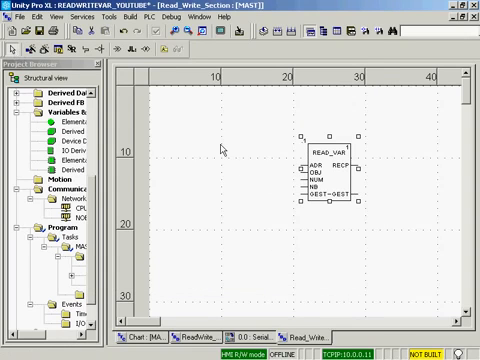
pyautogui.doubleClick(344, 184)
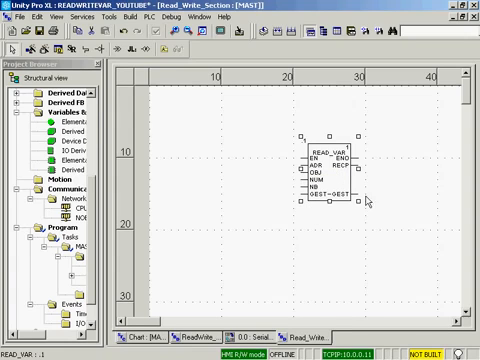
pyautogui.moveTo(340, 228)
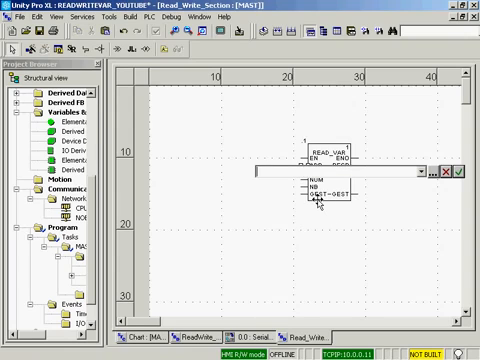
pyautogui.write('ADD')
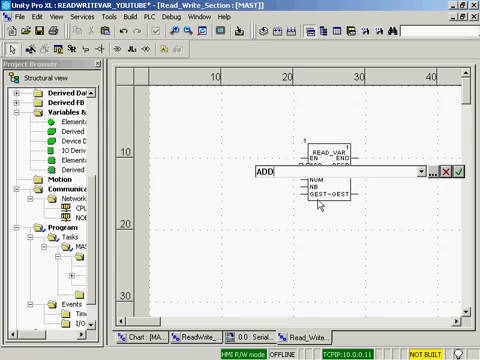
pyautogui.write("M('")
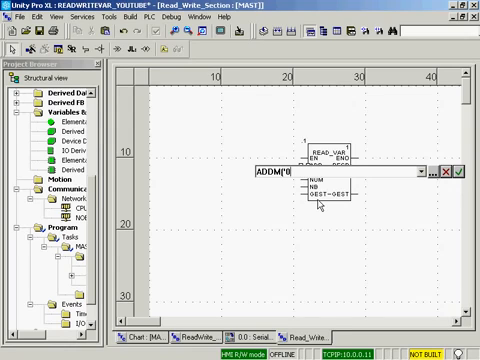
pyautogui.write("0.0.3'")
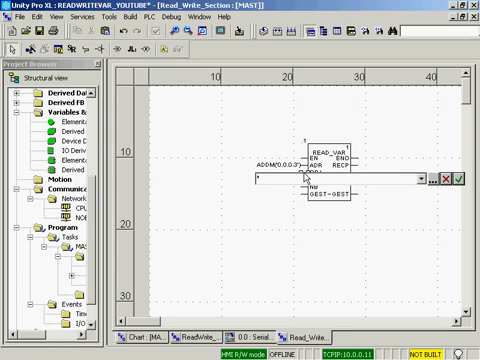
# Set OBJ to '%IW' and attach InputFromDevice as the BUFF output buffer
pyautogui.write('%')
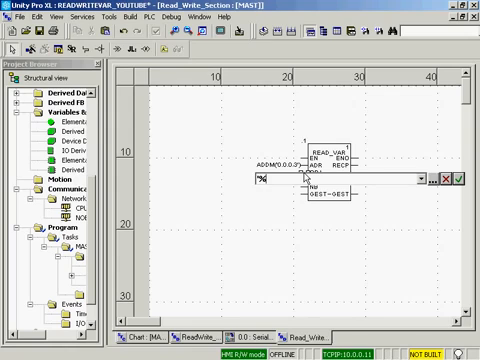
pyautogui.write('%IW')
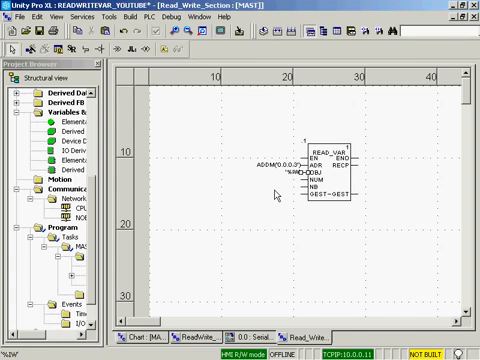
pyautogui.moveTo(304, 192)
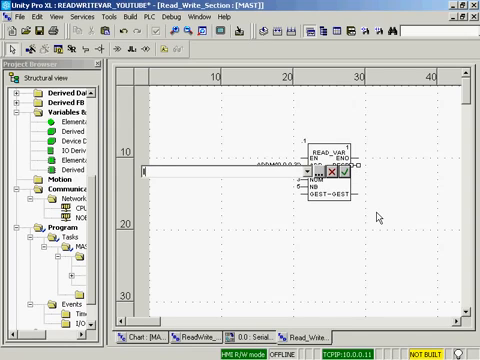
pyautogui.write('Input')
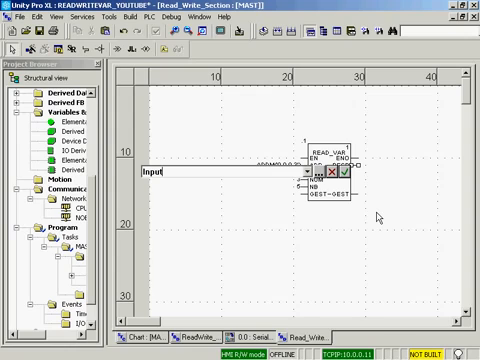
pyautogui.write('FromDe')
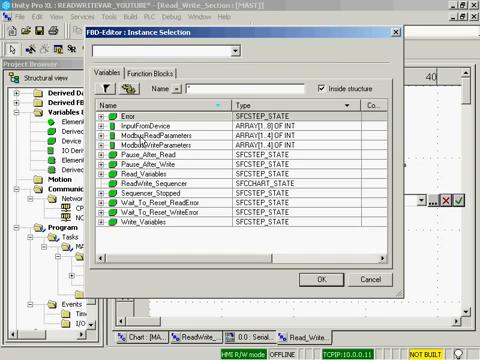
# Insert an R_TRIG one-shot before READ_VAR with ReadTheVariables on its CLK input
pyautogui.click(160, 132)
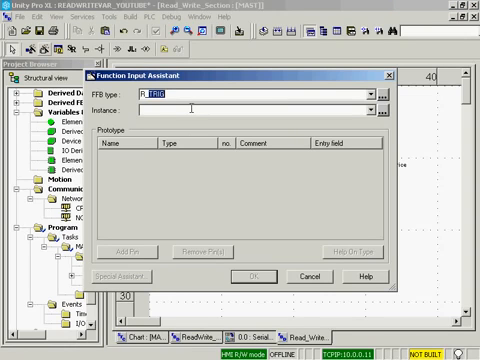
pyautogui.write('R_tri')
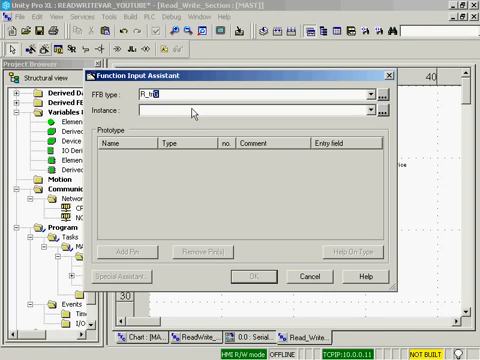
pyautogui.click(252, 276)
pyautogui.write('ReadTheVariables')
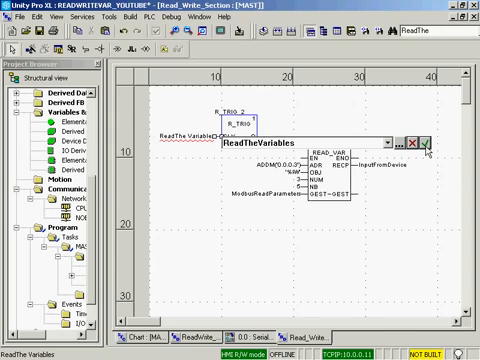
pyautogui.click(426, 142)
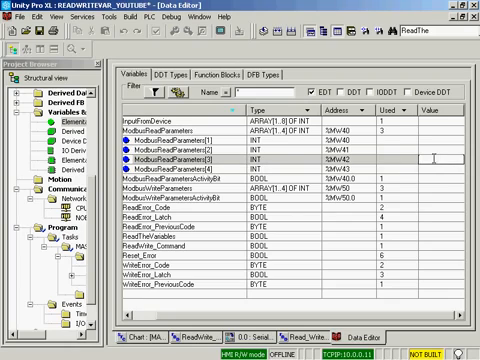
# Edit a variable entry in the Data Editor, entering the value 20
pyautogui.write('20')
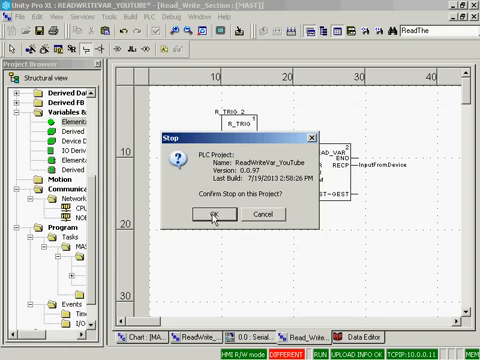
# Confirm stopping the PLC so the project downloads and animation runs
pyautogui.click(188, 214)
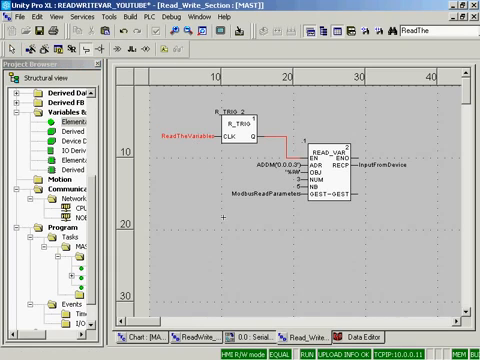
pyautogui.moveTo(202, 146)
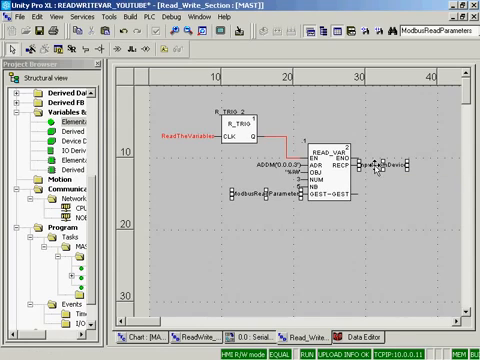
pyautogui.moveTo(308, 234)
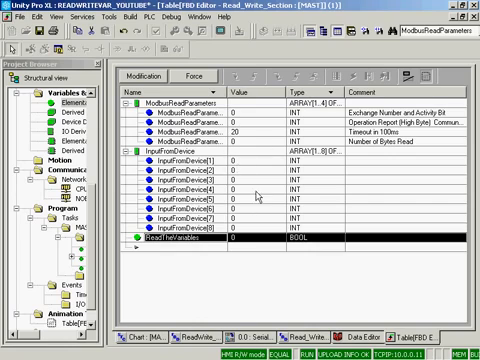
pyautogui.moveTo(250, 240)
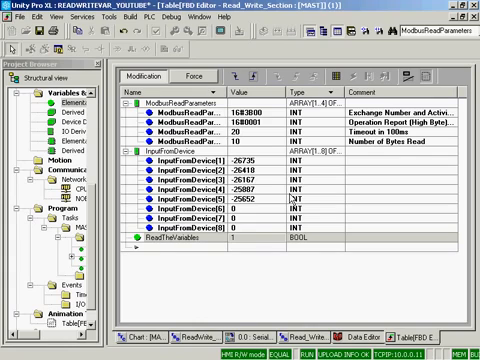
pyautogui.moveTo(288, 198)
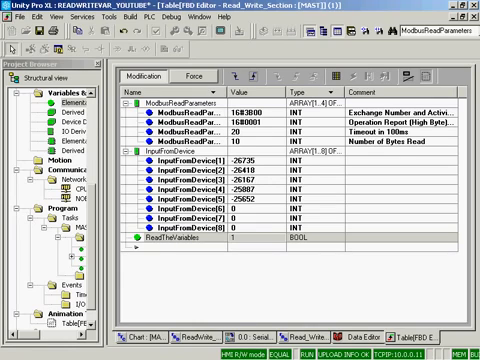